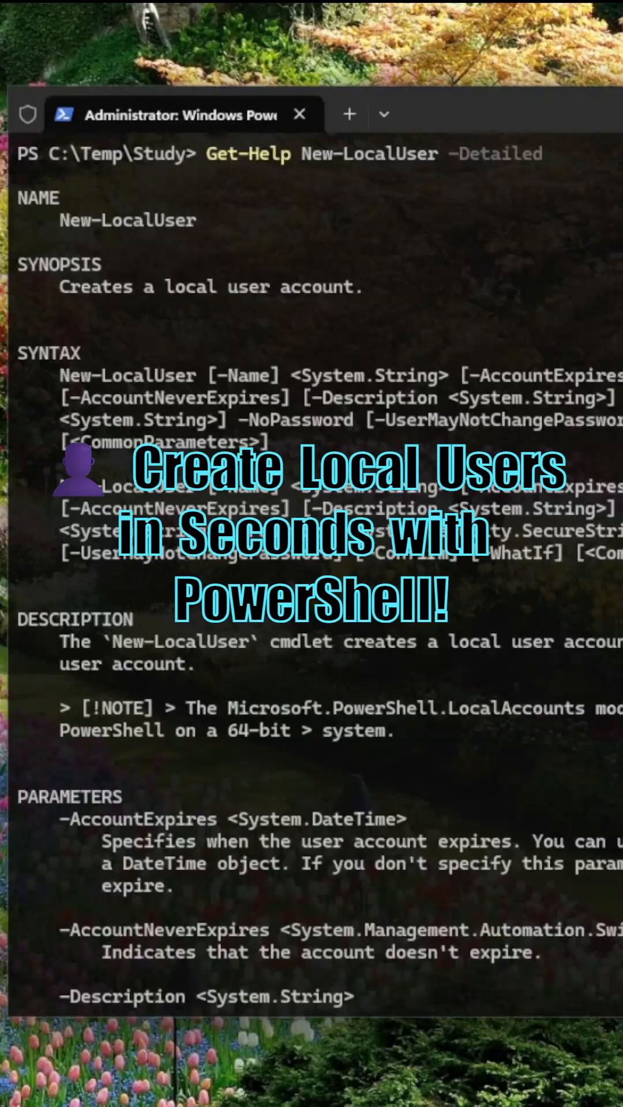
pyautogui.moveTo(538, 932)
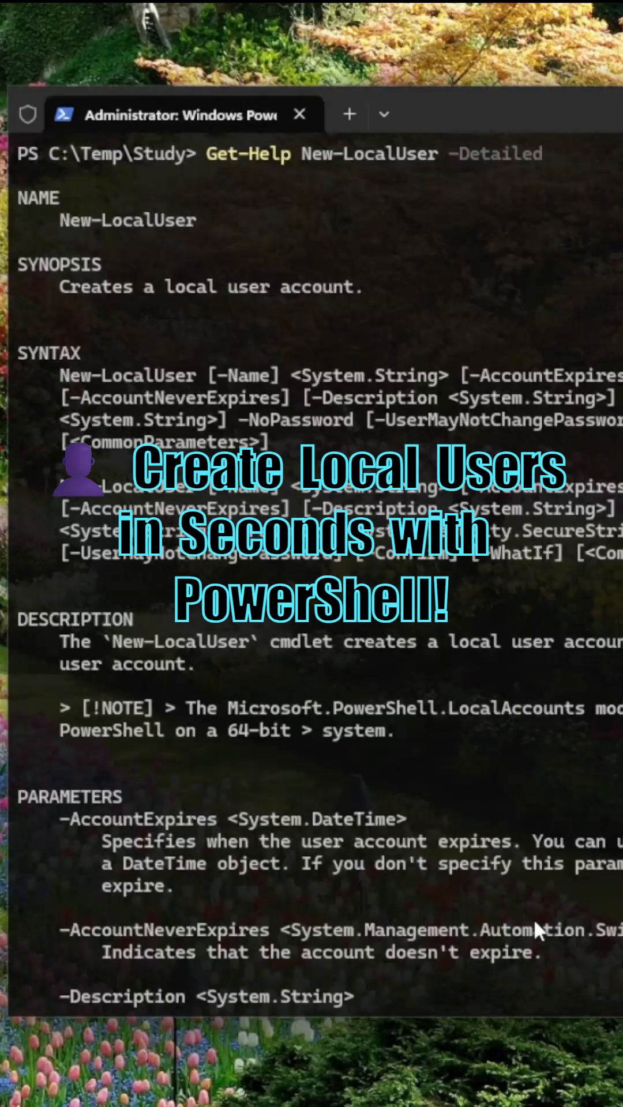
# Clear the screen after the help text and begin a New-LocalUser command
pyautogui.write('New-LocalUser -')
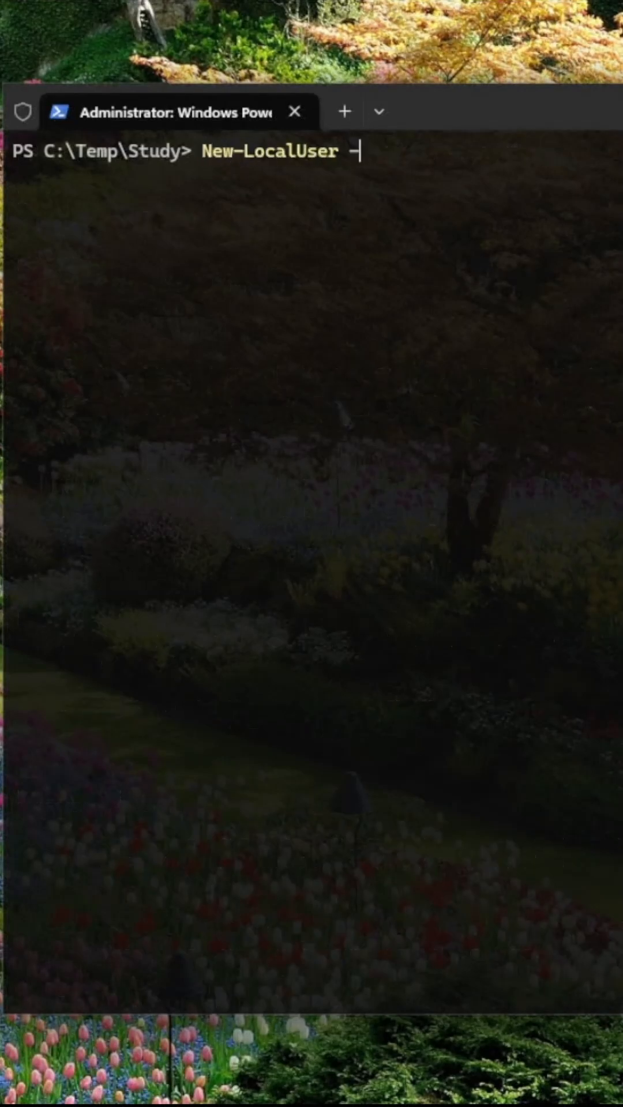
# Create local user 'tempuser' with a secure password, full name 'Temporary User', description 'Demo User'
pyautogui.write('Name "tempus')
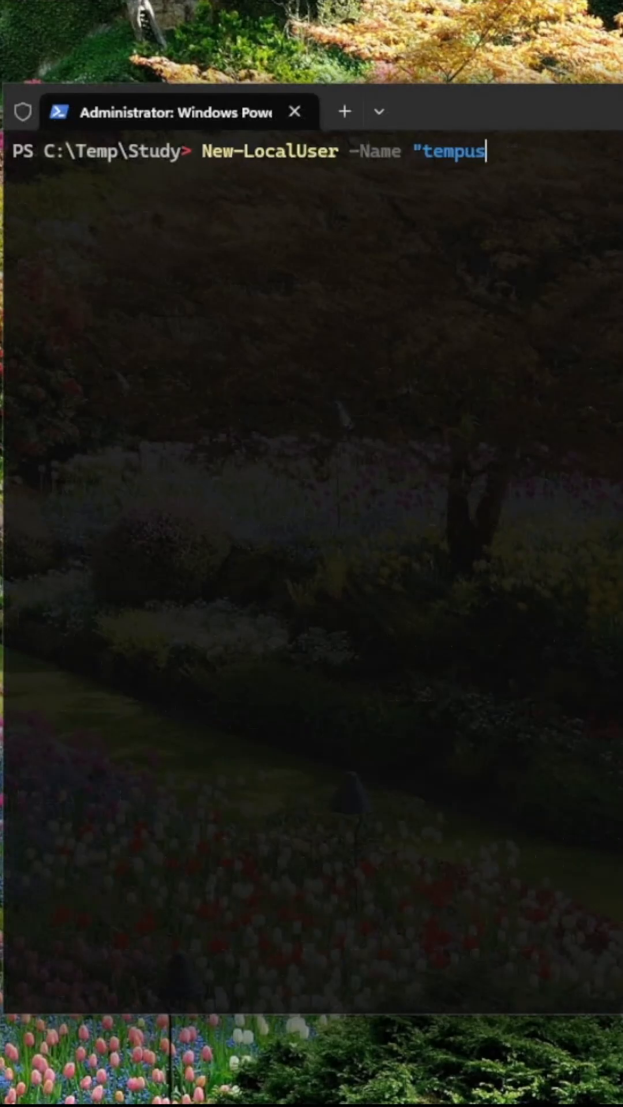
pyautogui.write('er" `')
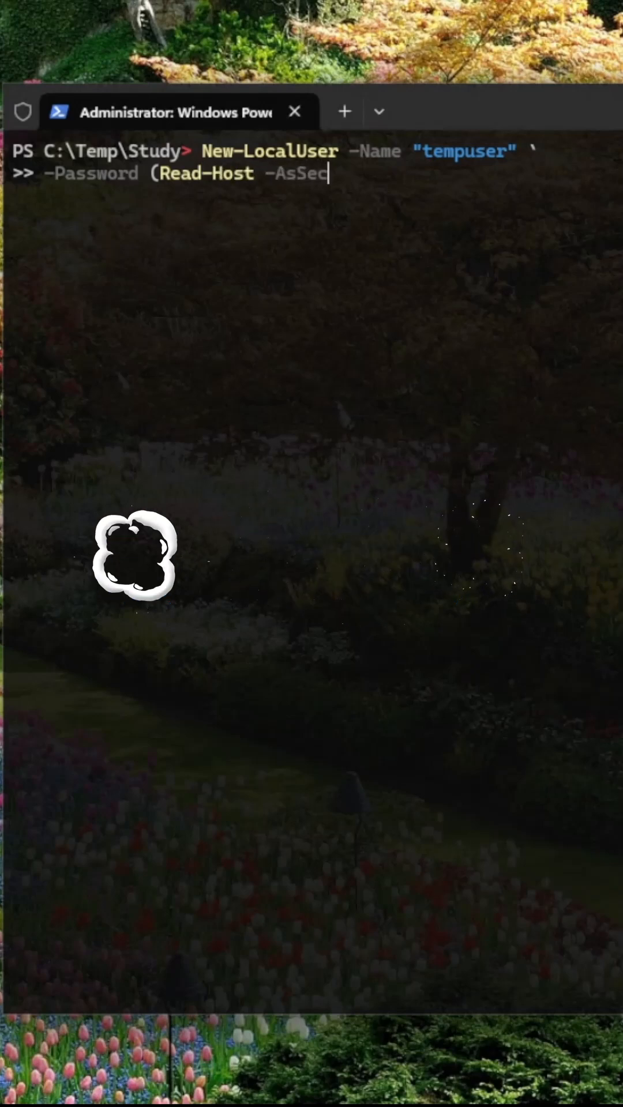
pyautogui.write('ureString)')
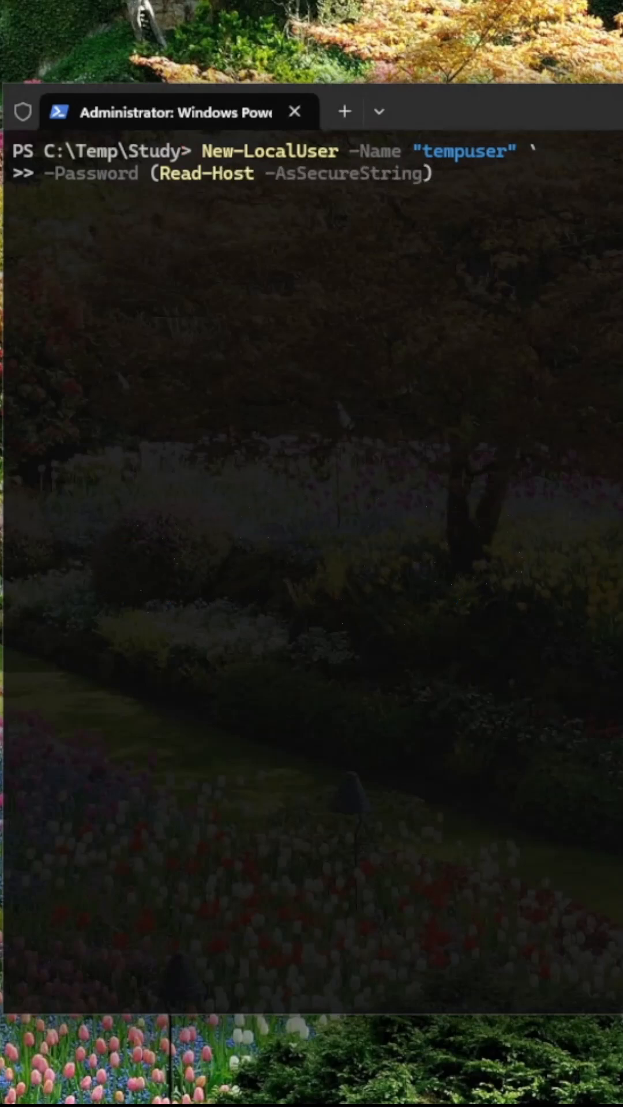
pyautogui.write('-FullNa')
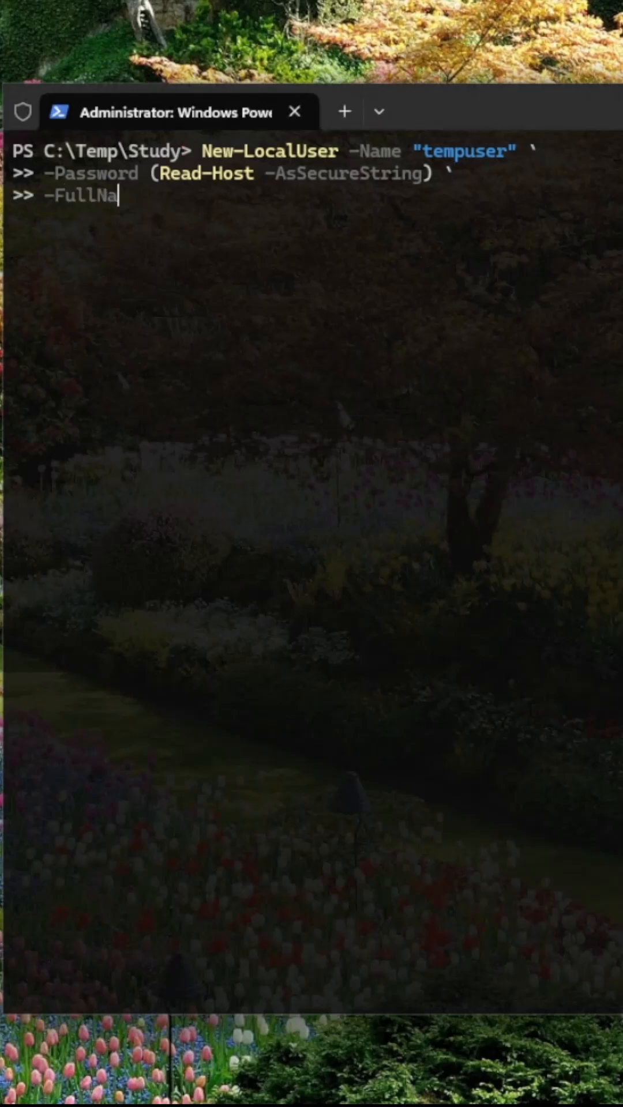
pyautogui.write('me "Temporar')
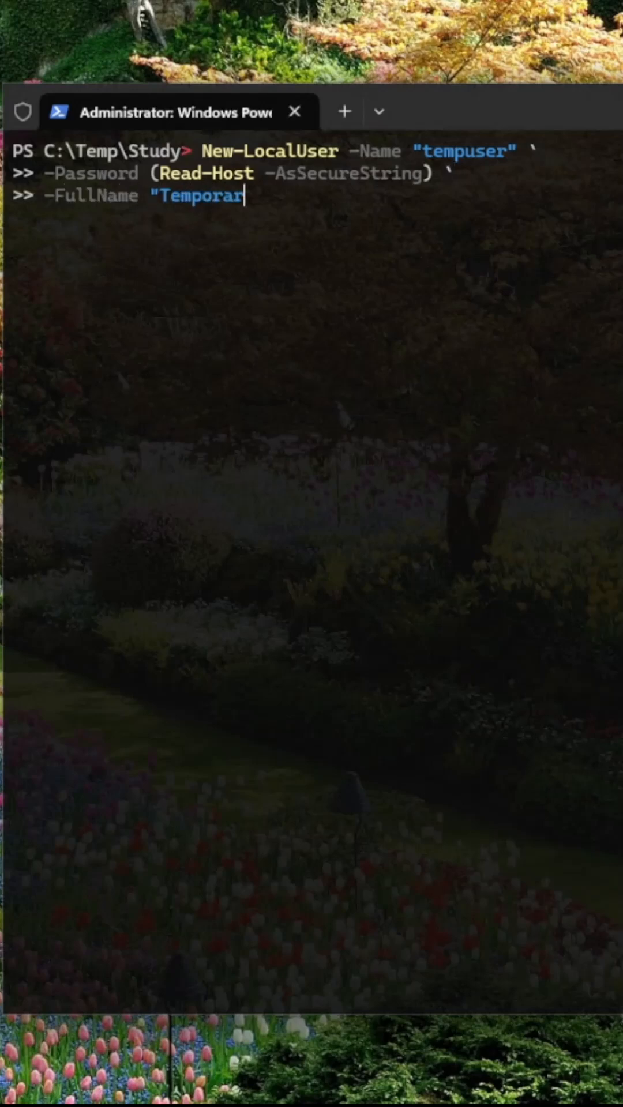
pyautogui.write('y User" `')
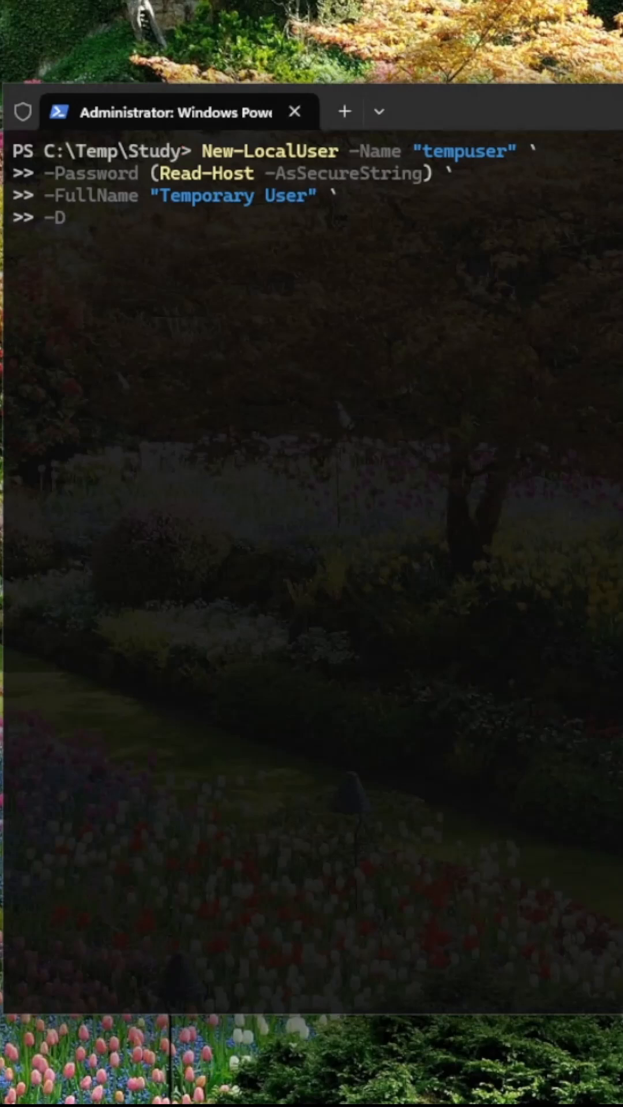
pyautogui.write('escription "Demo User"')
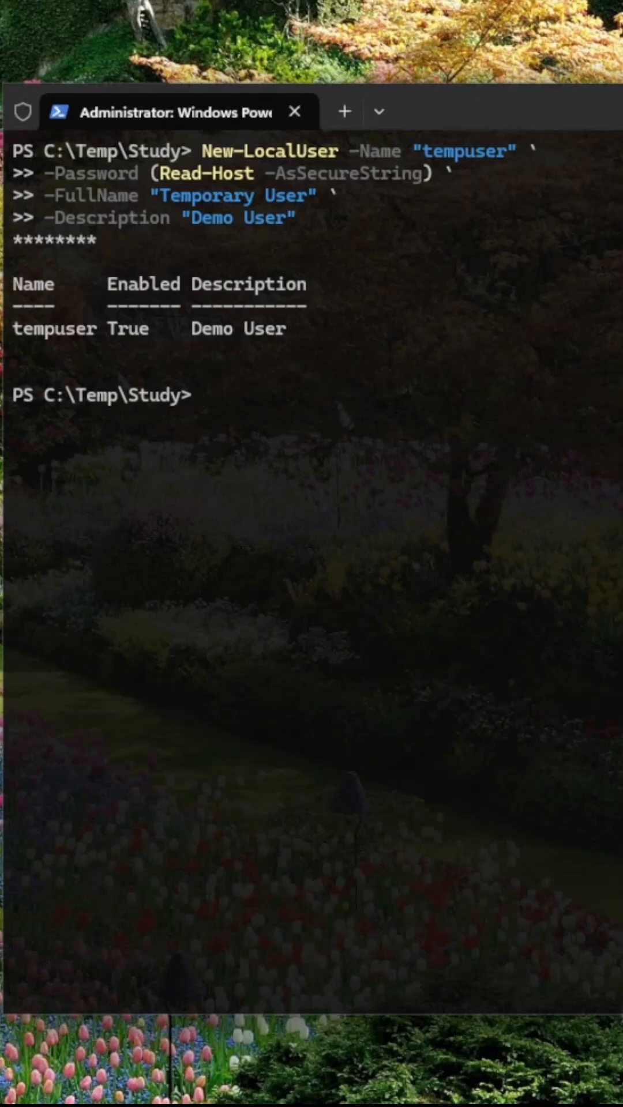
pyautogui.write('Set-LocalUser')
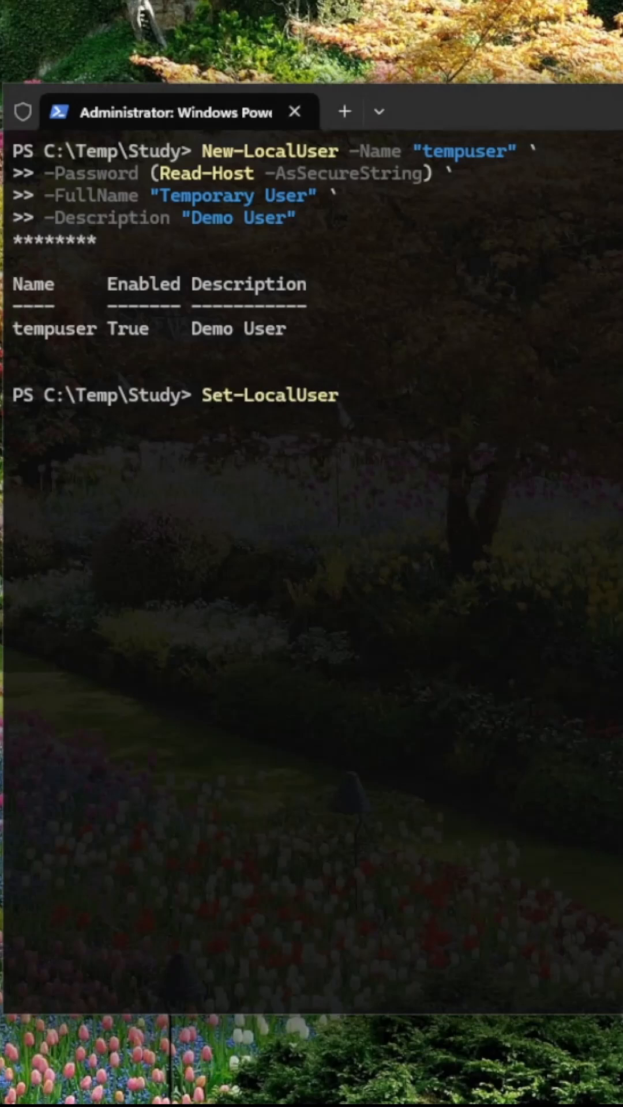
# Run Set-LocalUser to rename tempuser's full name to 'Updated Temp User'
pyautogui.write('-Name "tempuser" -FullName')
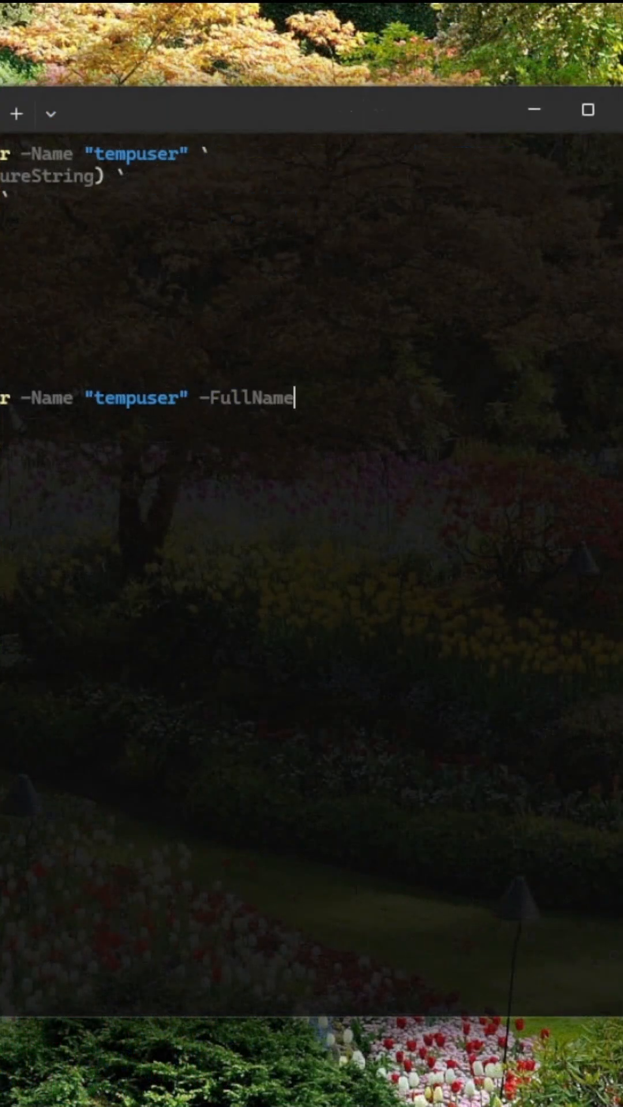
pyautogui.write('"Updated')
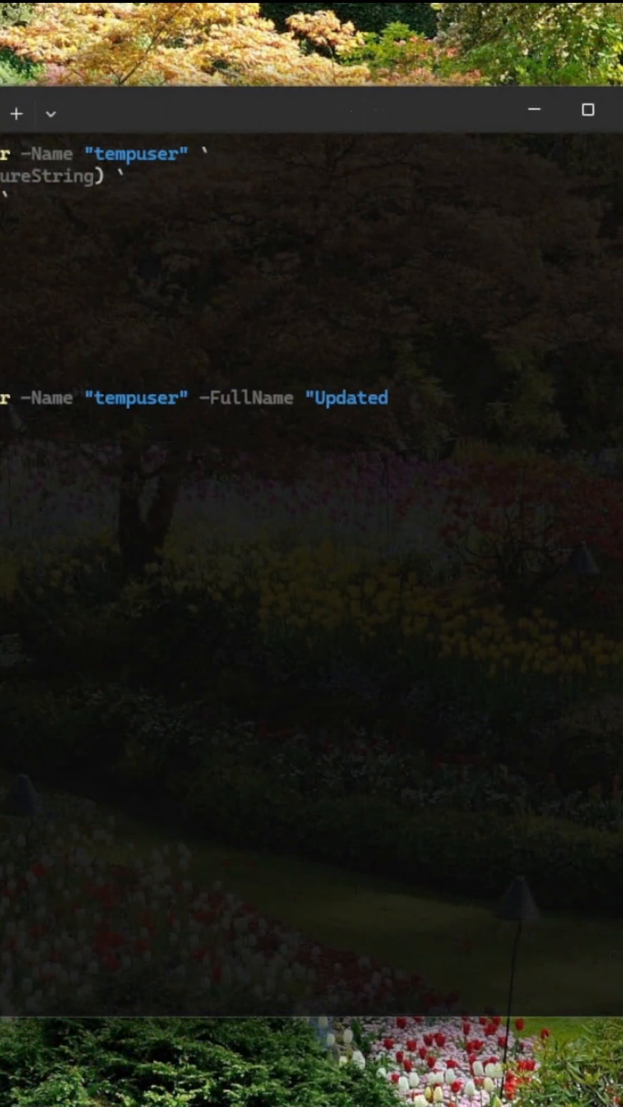
pyautogui.write('Temp User')
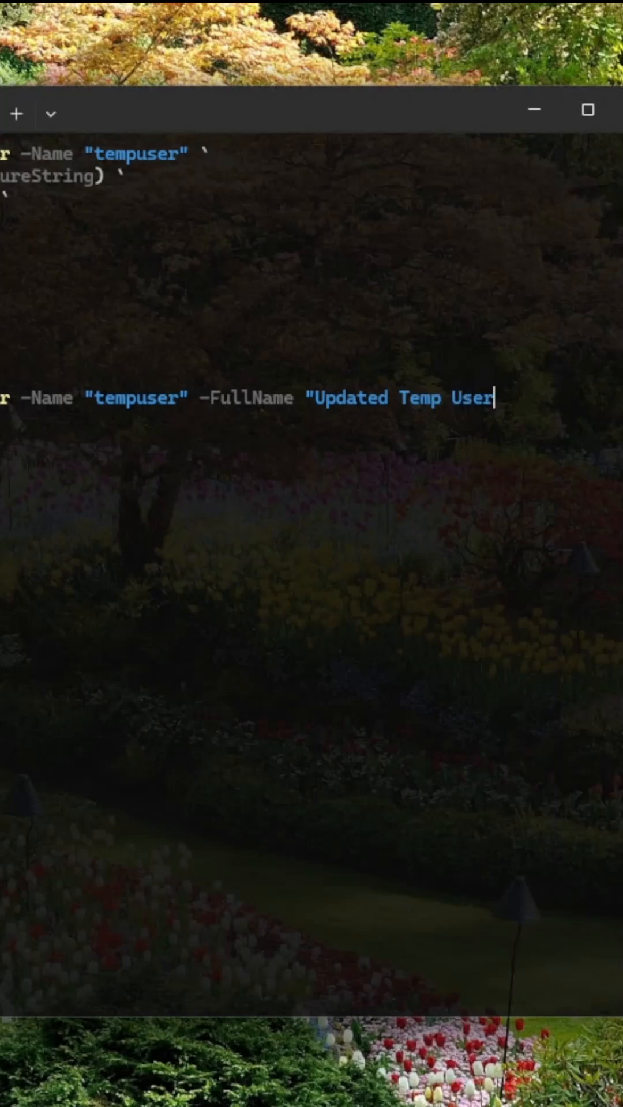
pyautogui.press('Enter')
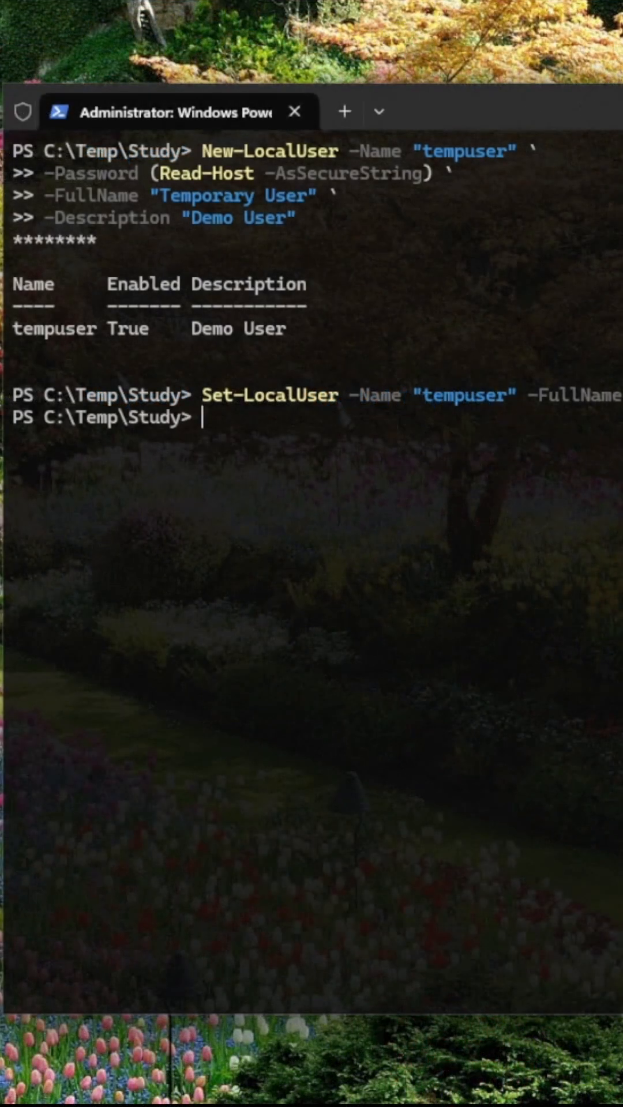
pyautogui.write('Add-Local')
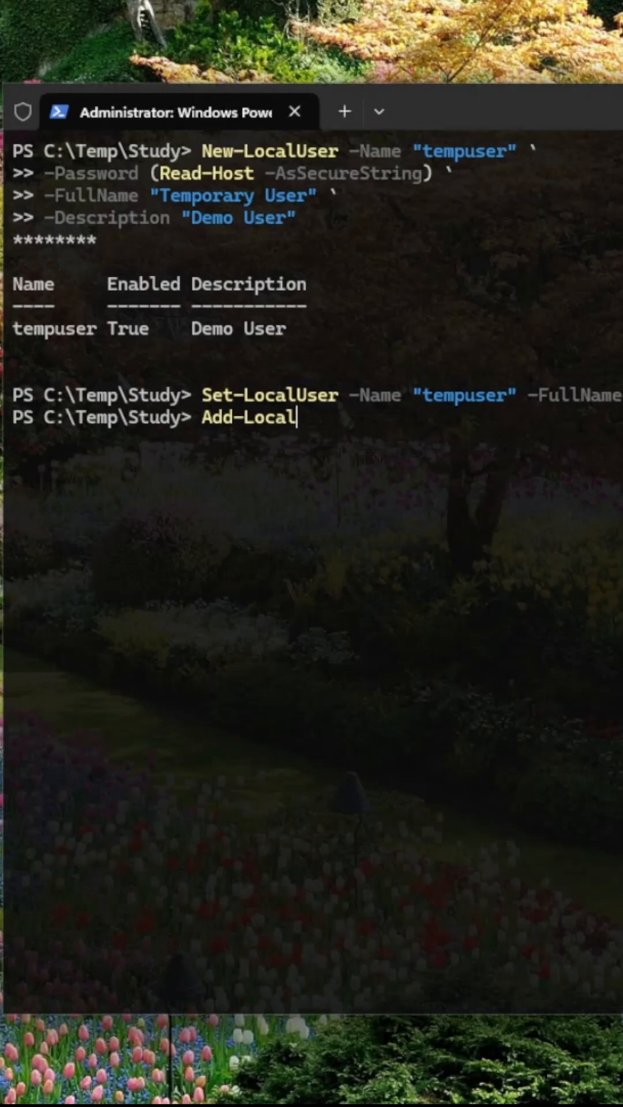
# Add 'tempuser' as a member of the 'Users' group with Add-LocalGroupMember
pyautogui.write('GroupMember')
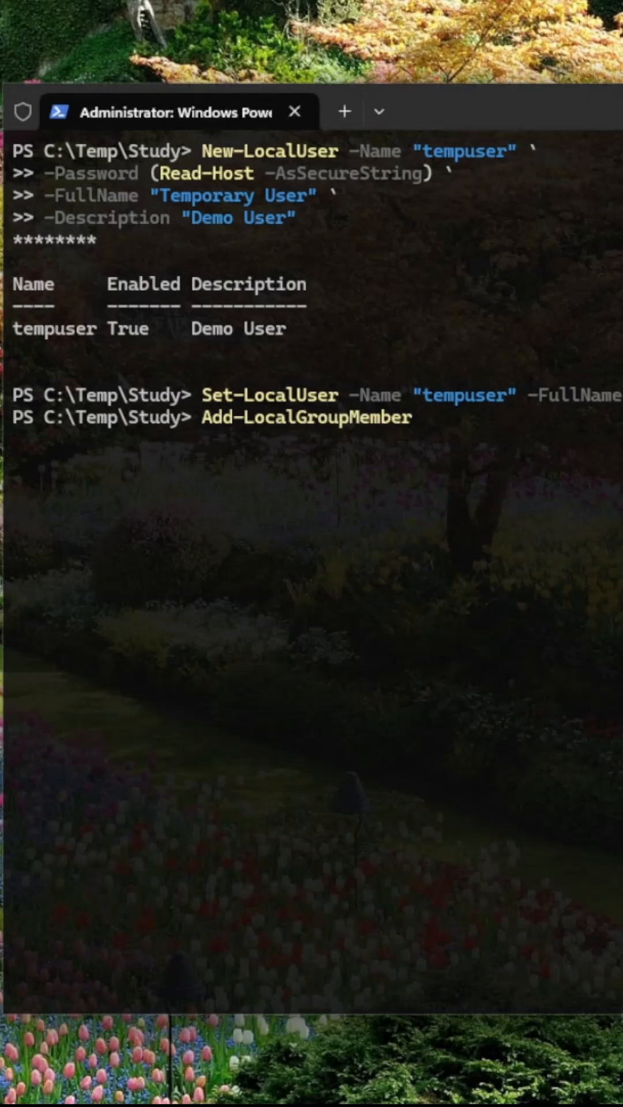
pyautogui.write('-Group "Users" `')
pyautogui.write('-Member "tempuser')
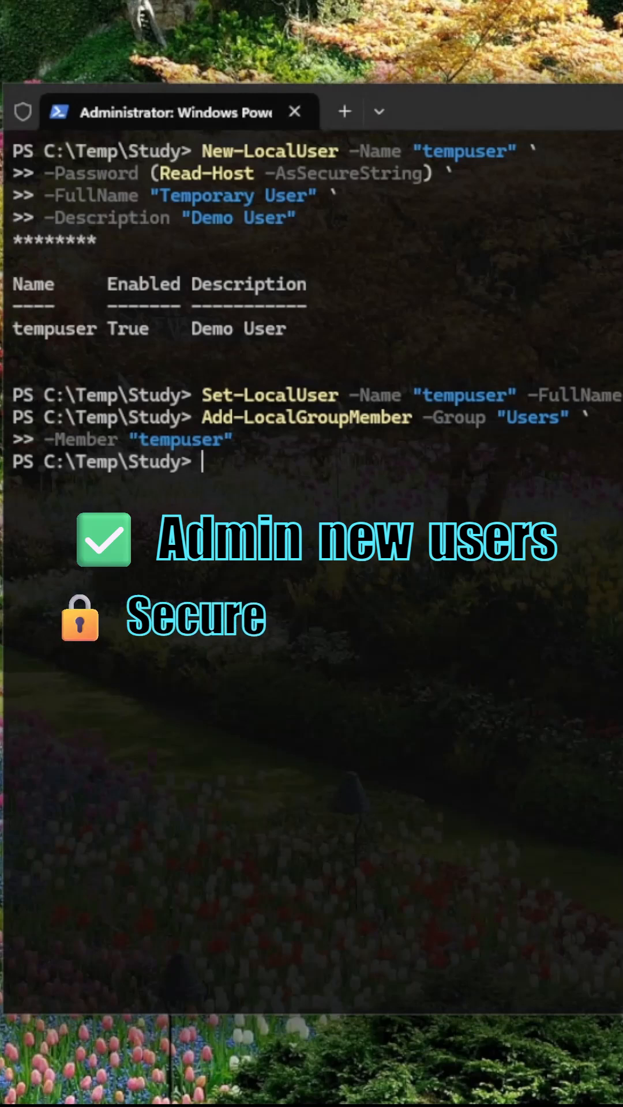
# Run Get-LocalUser -Name 'tempuser' to confirm the account and its description
pyautogui.write('Get-Local')
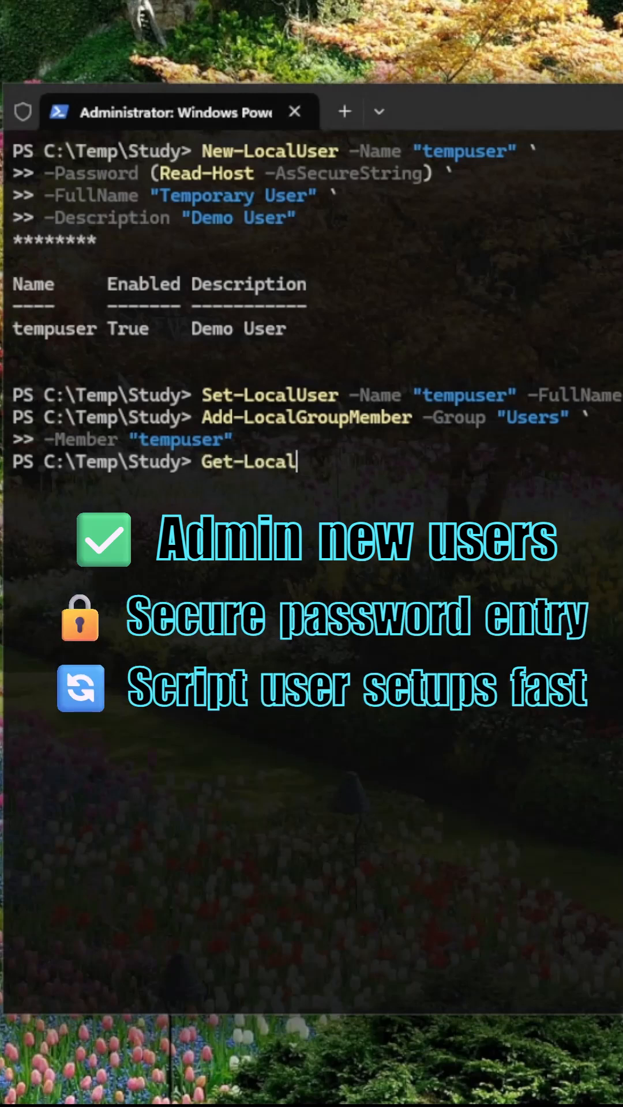
pyautogui.write('User -Name')
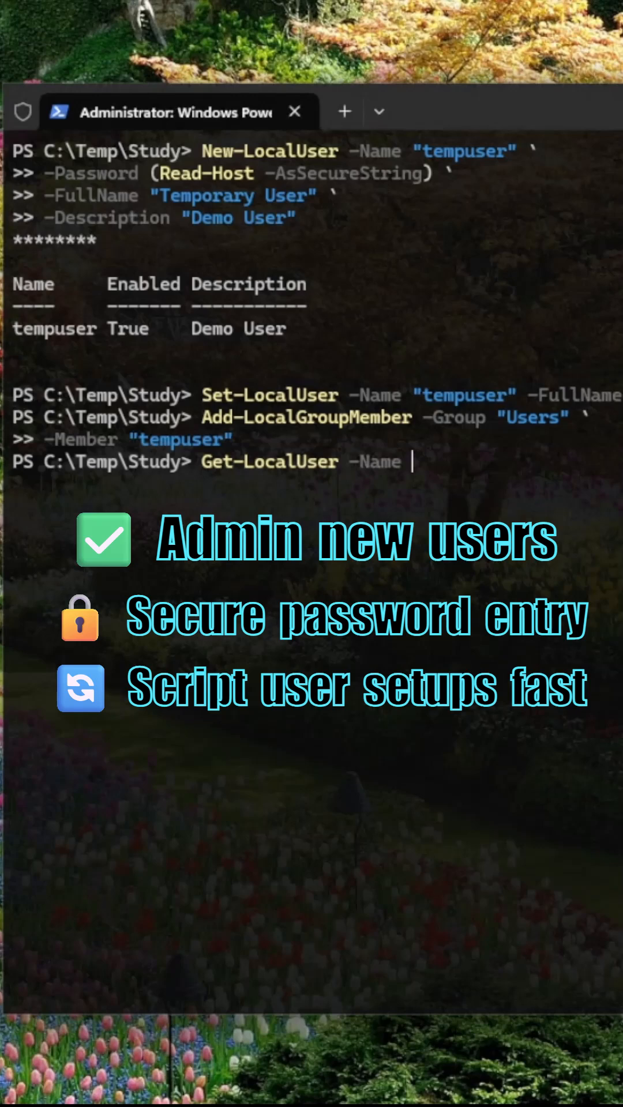
pyautogui.write('"tempuser"')
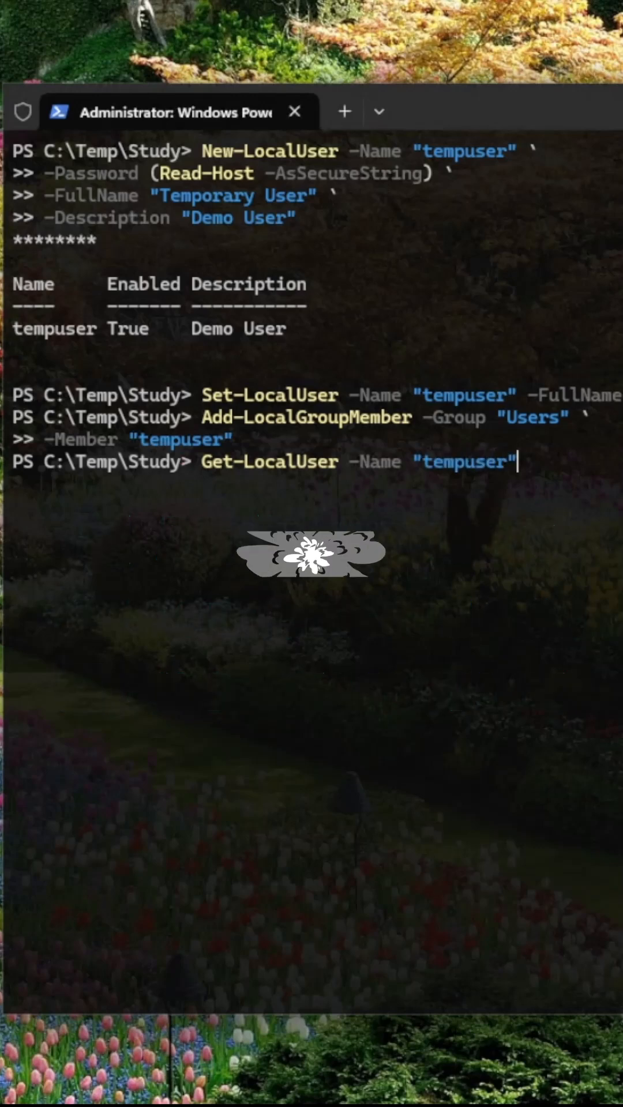
pyautogui.press('Enter')
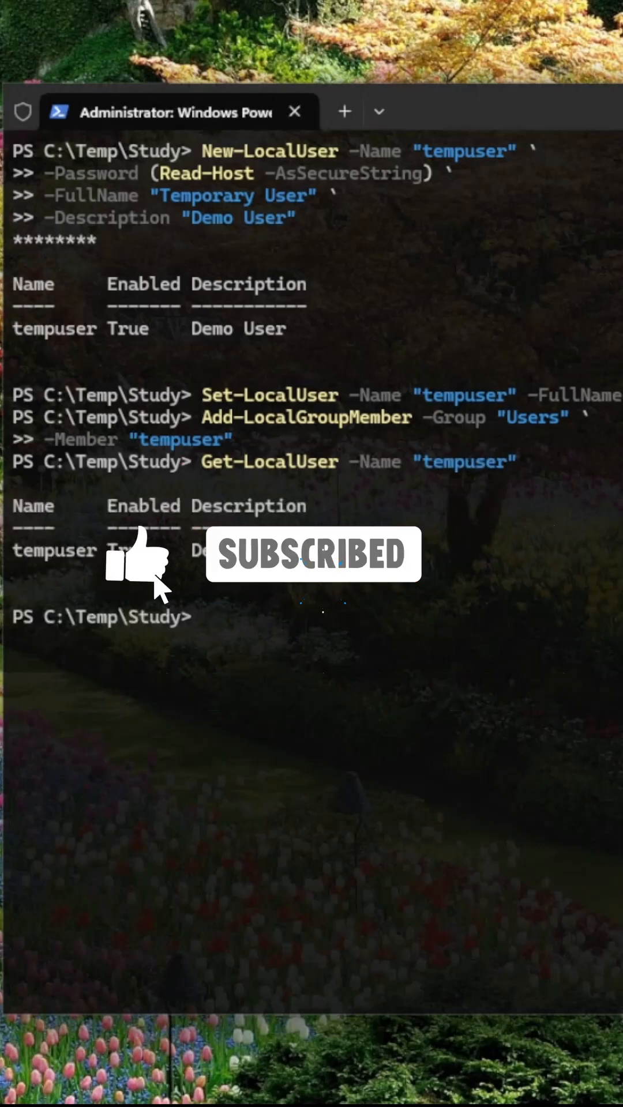